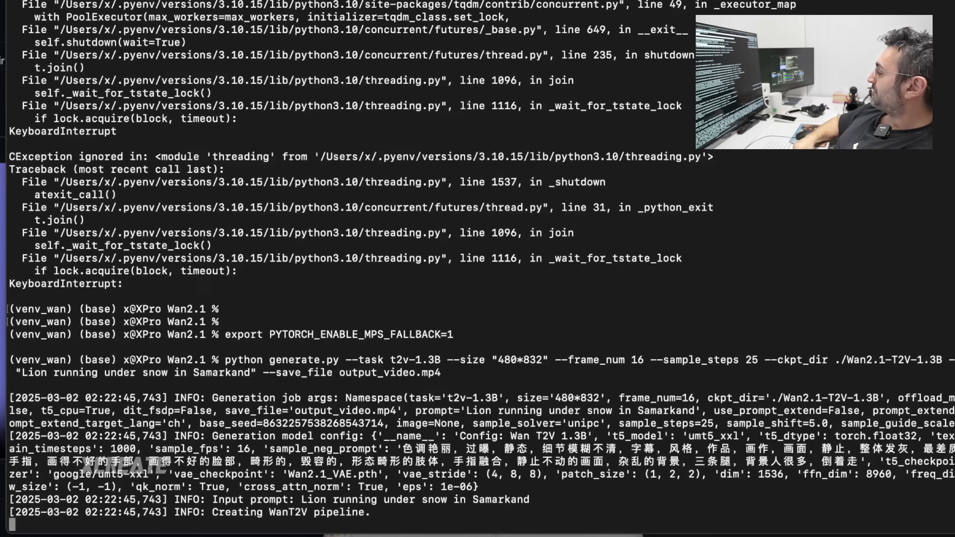
- Stop the running lion-in-Samarkand generation with Ctrl+C
key(ctrl+c)
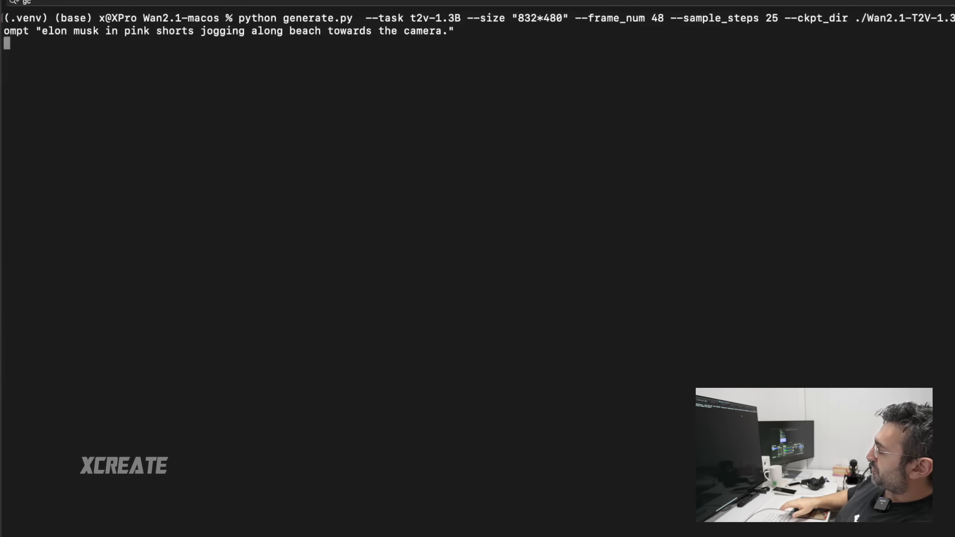
- Run generate.py for an 832×480, 48-frame beach-jogging video of a man in pink shorts
key(enter)
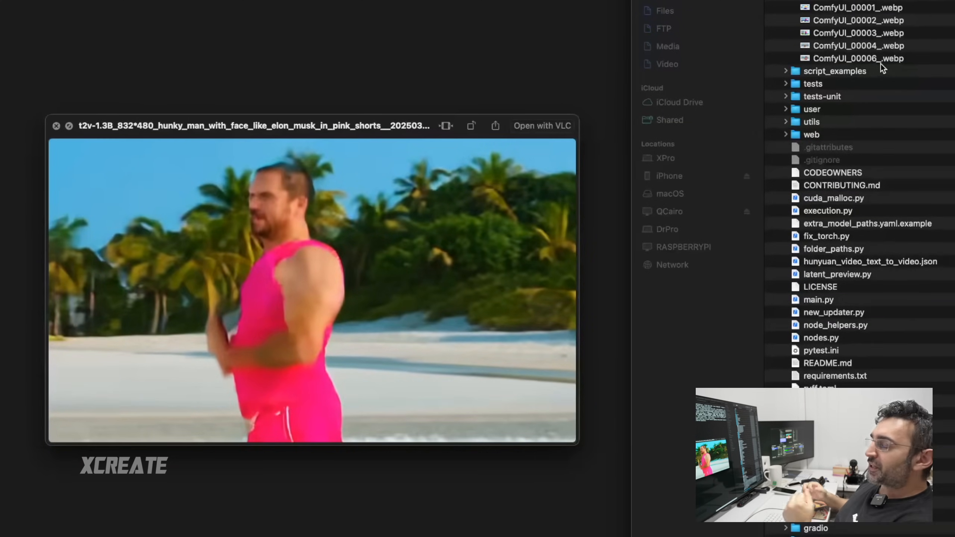
- Select ComfyUI_00006_.webp in Finder to compare the earlier pink-bikini beach clip
click(858, 59)
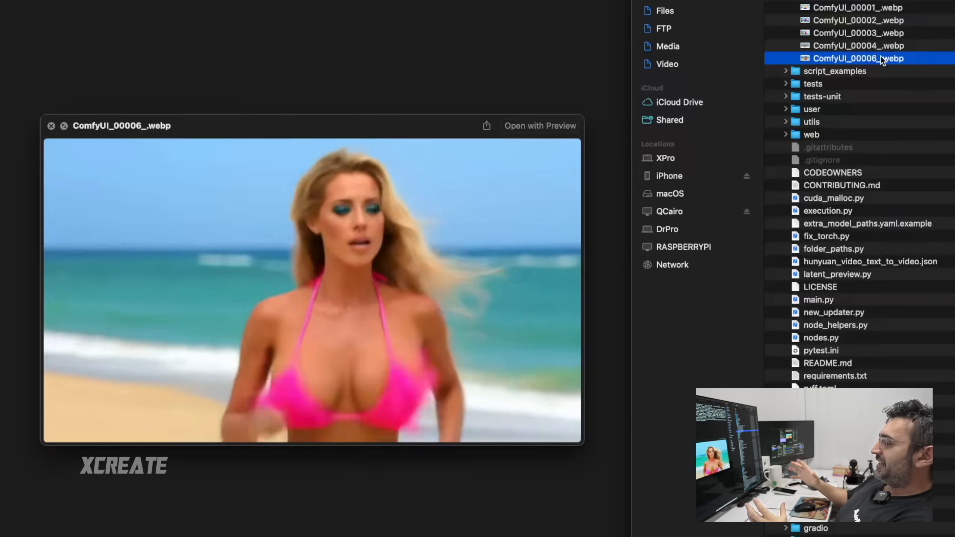